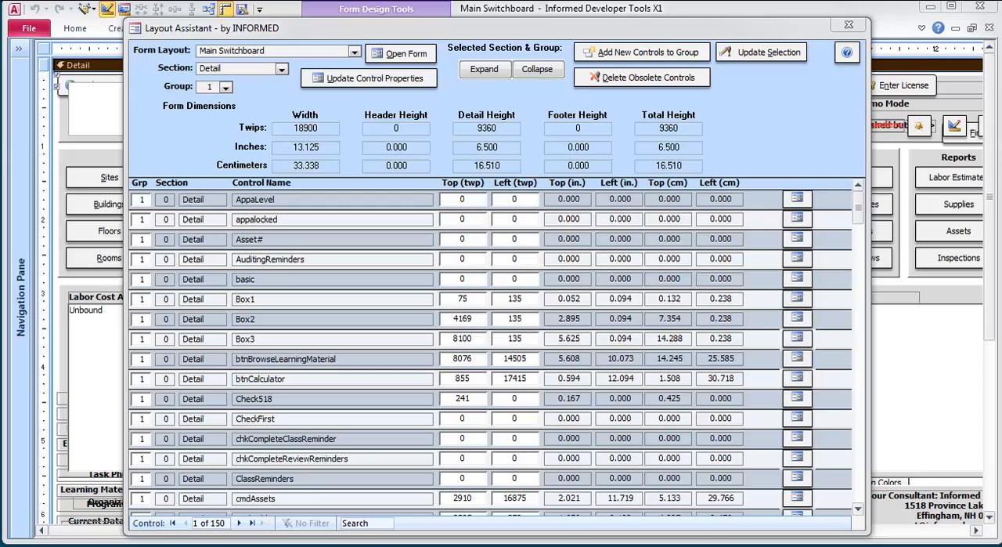
mouse_move(445, 53)
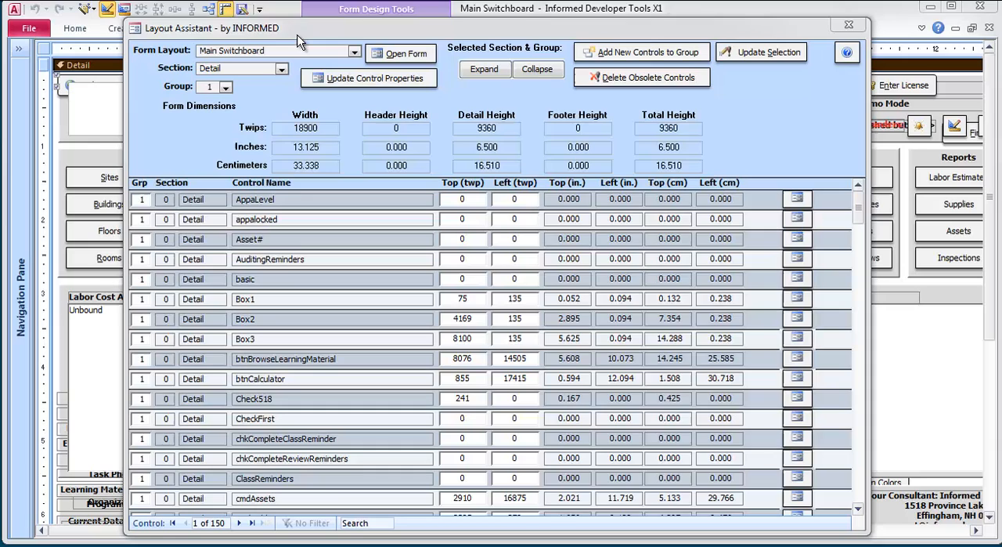
mouse_move(523, 100)
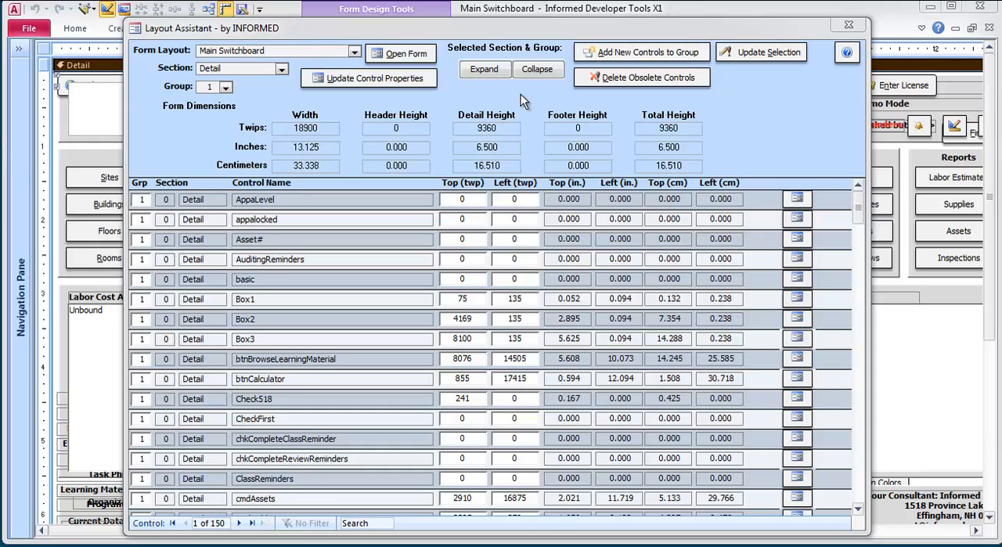
mouse_move(530, 108)
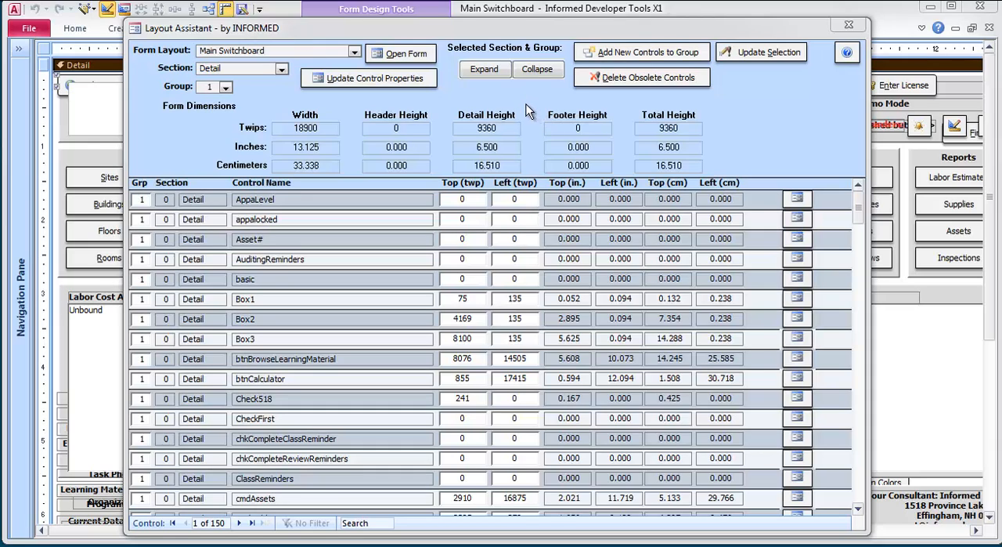
mouse_move(849, 25)
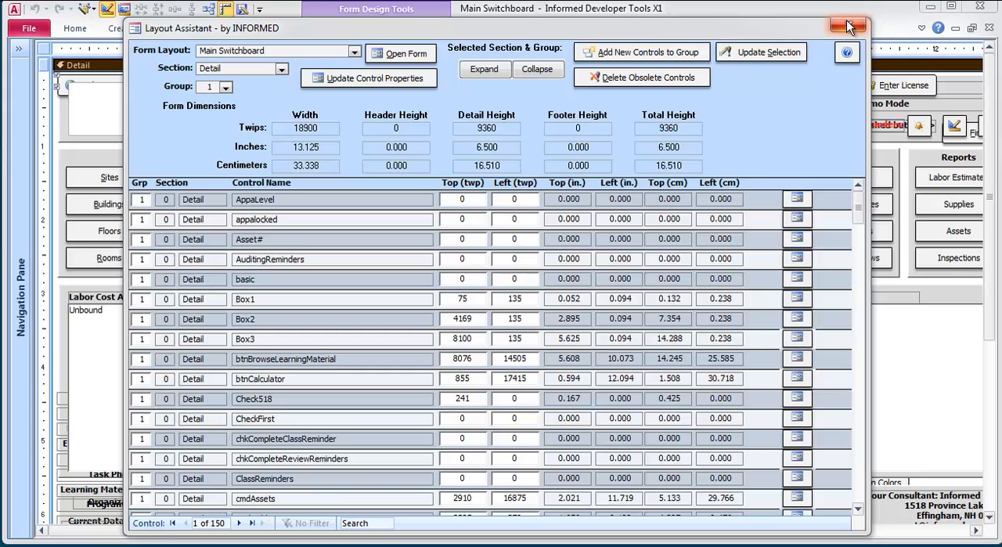
mouse_move(780, 30)
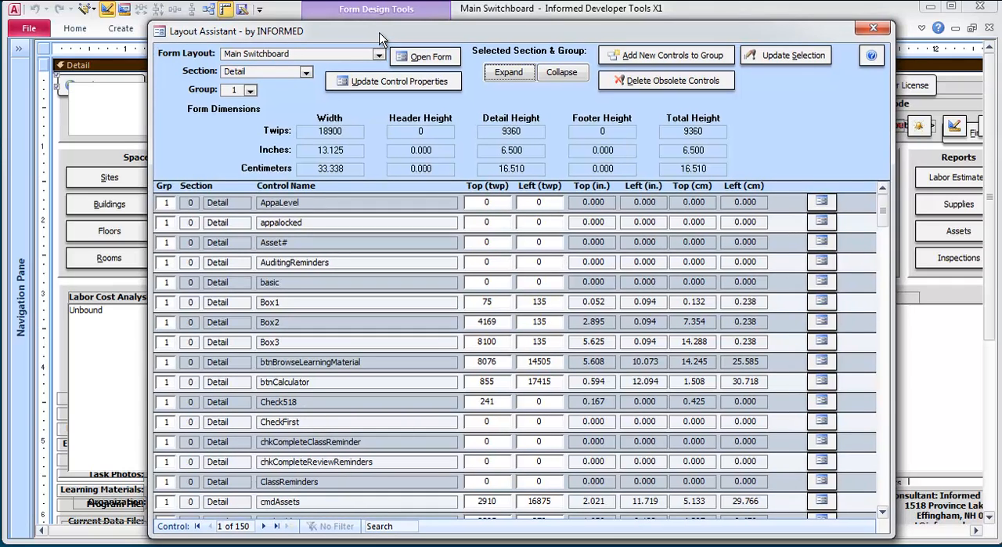
mouse_move(238, 222)
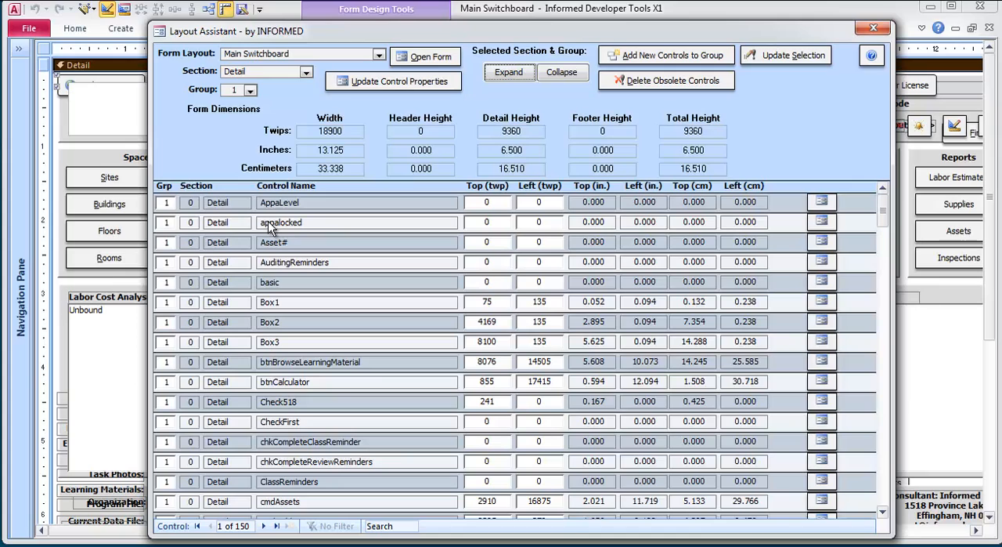
mouse_move(351, 336)
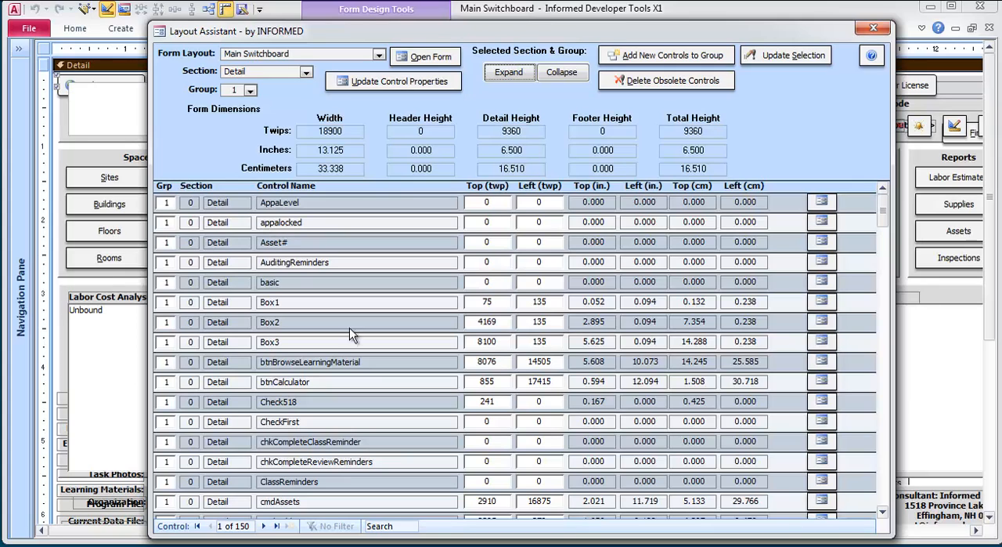
mouse_move(426, 316)
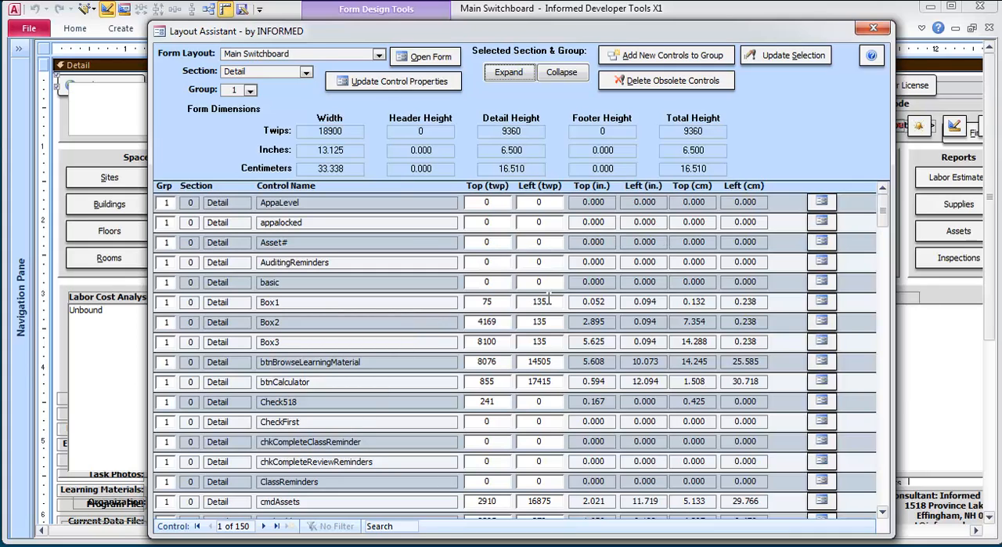
mouse_move(547, 300)
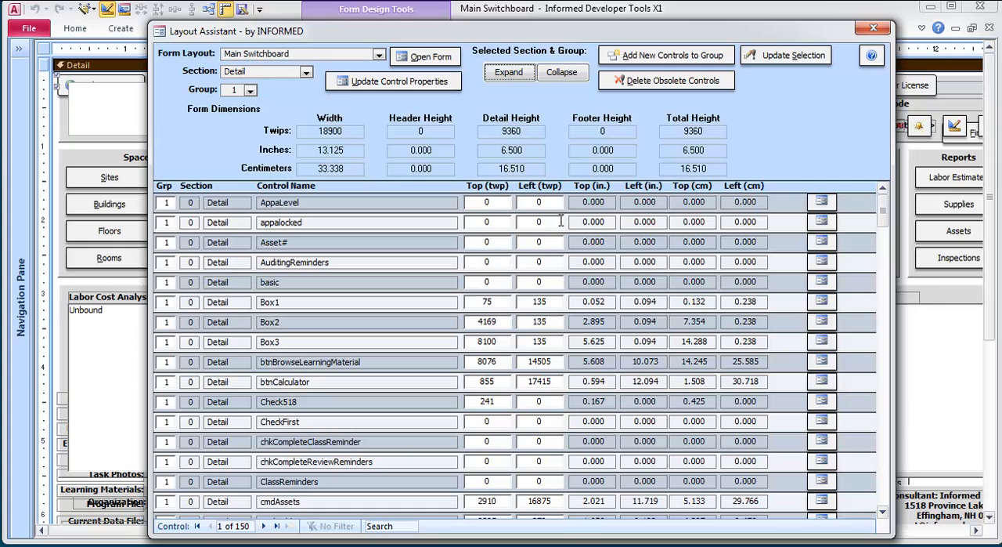
mouse_move(517, 226)
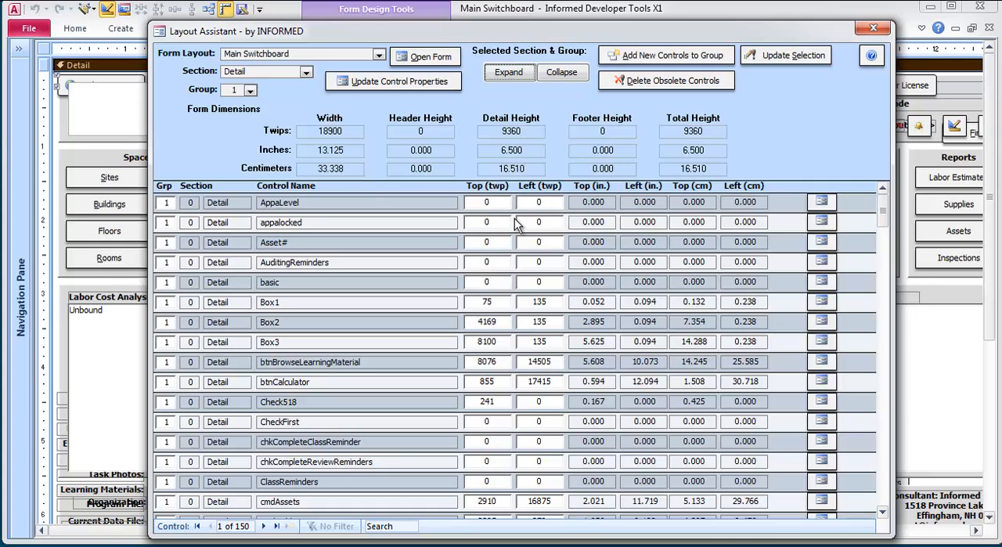
mouse_move(202, 263)
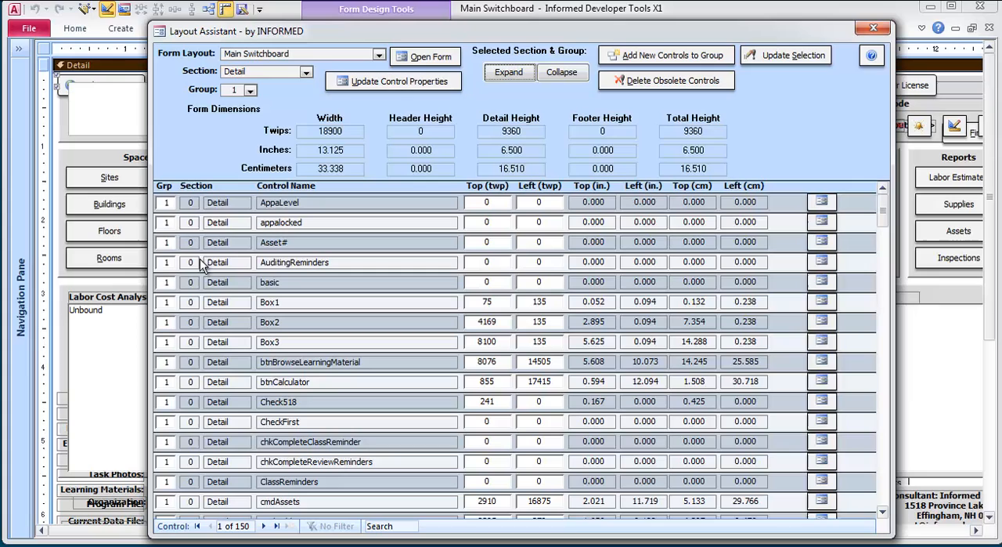
mouse_move(166, 501)
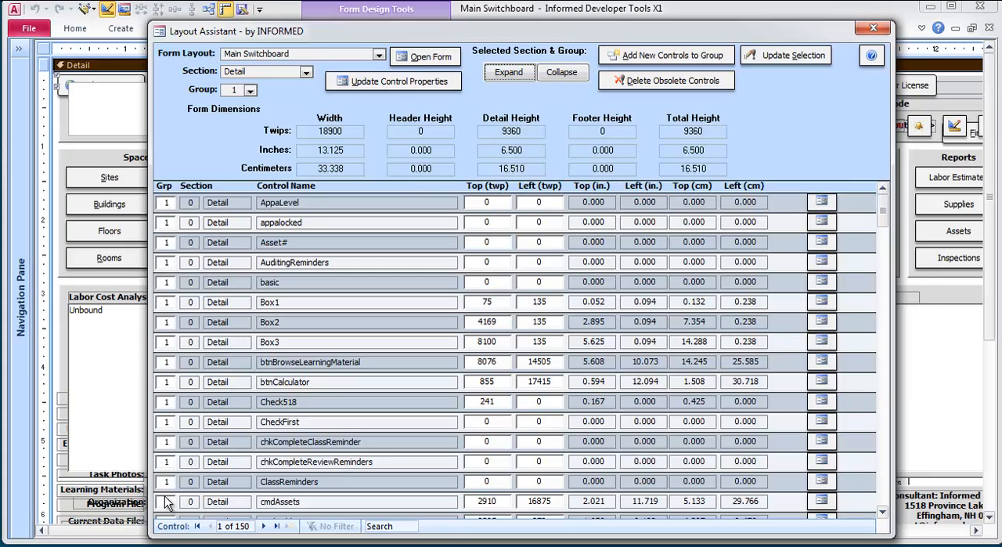
mouse_move(166, 213)
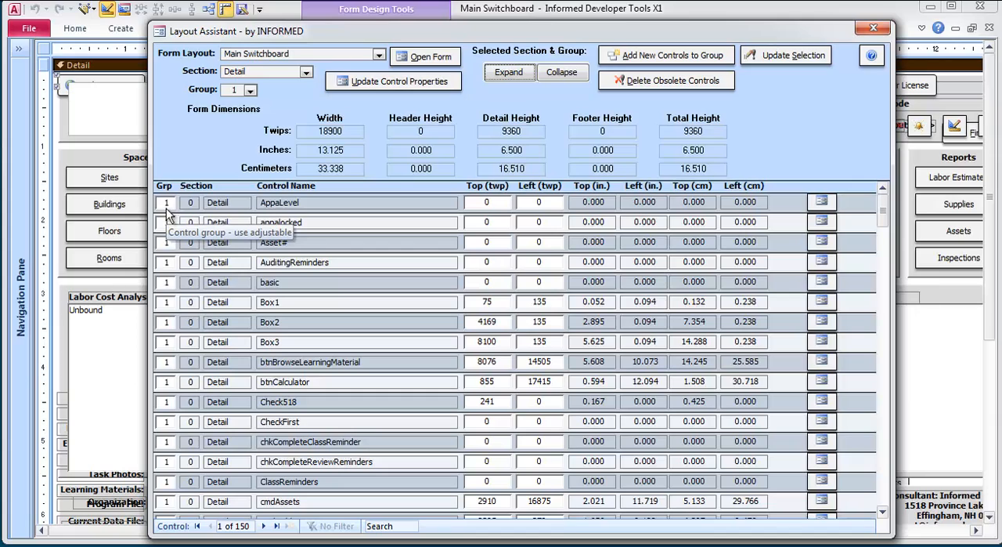
mouse_move(191, 205)
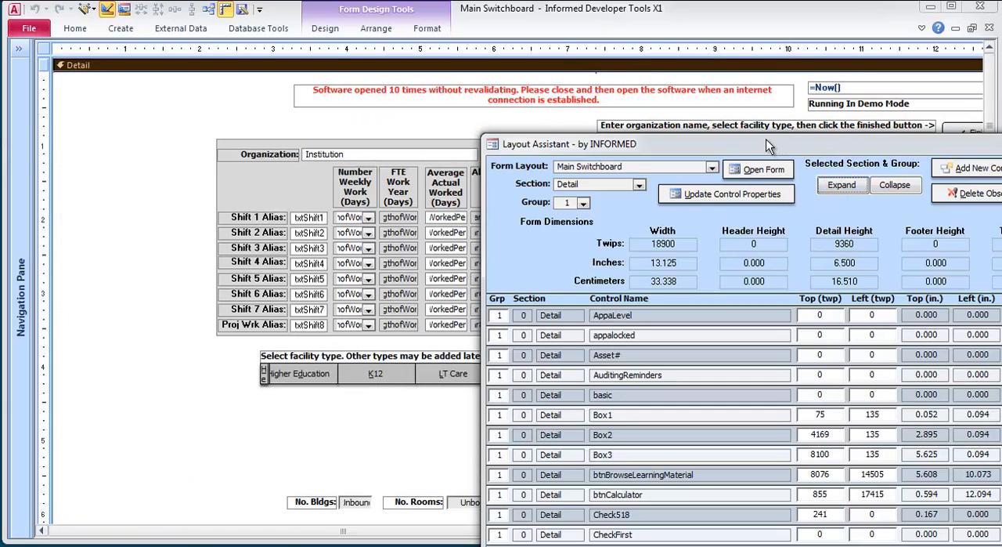
Step: Drag the Layout Assistant window down to expose the Main Switchboard's design surface
left_click_drag(570, 142, 351, 482)
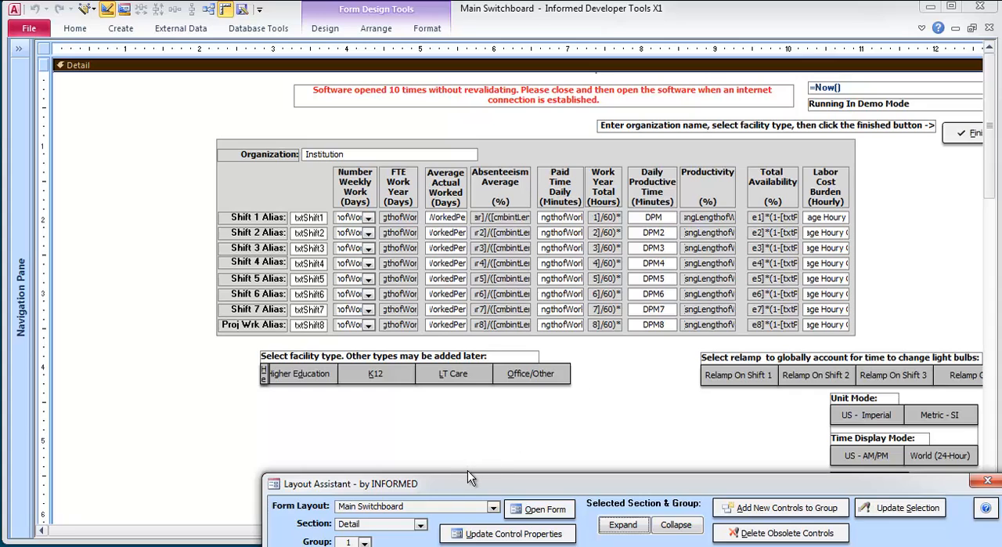
mouse_move(464, 471)
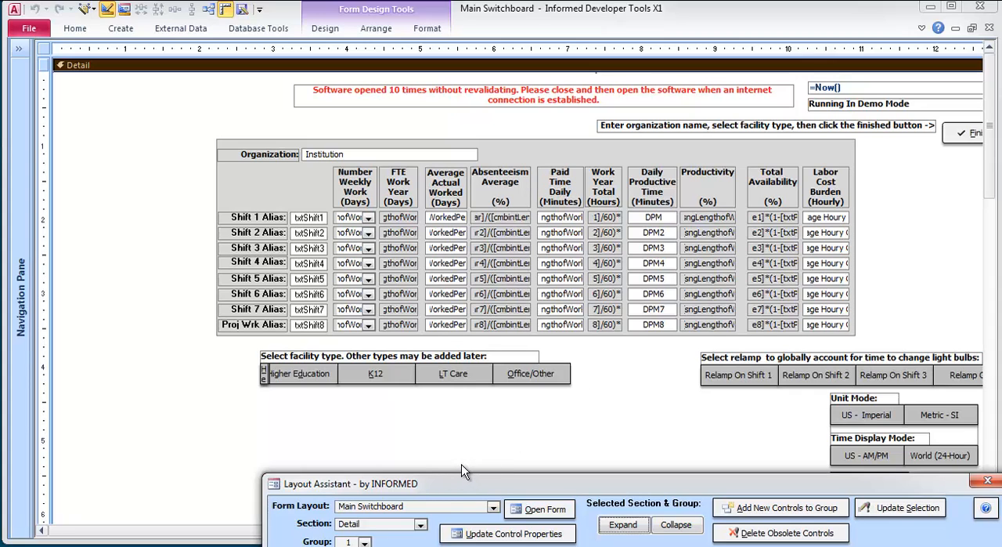
mouse_move(480, 489)
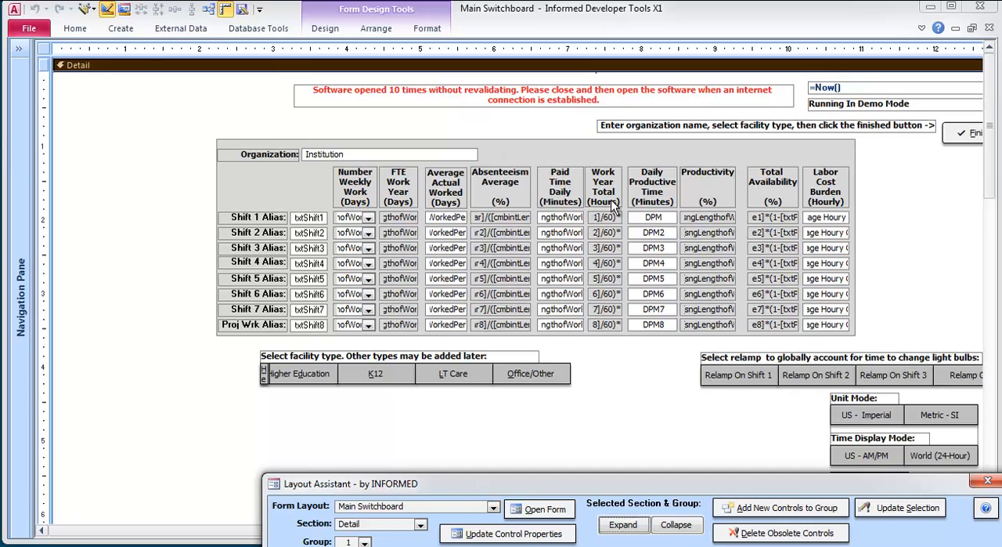
mouse_move(655, 332)
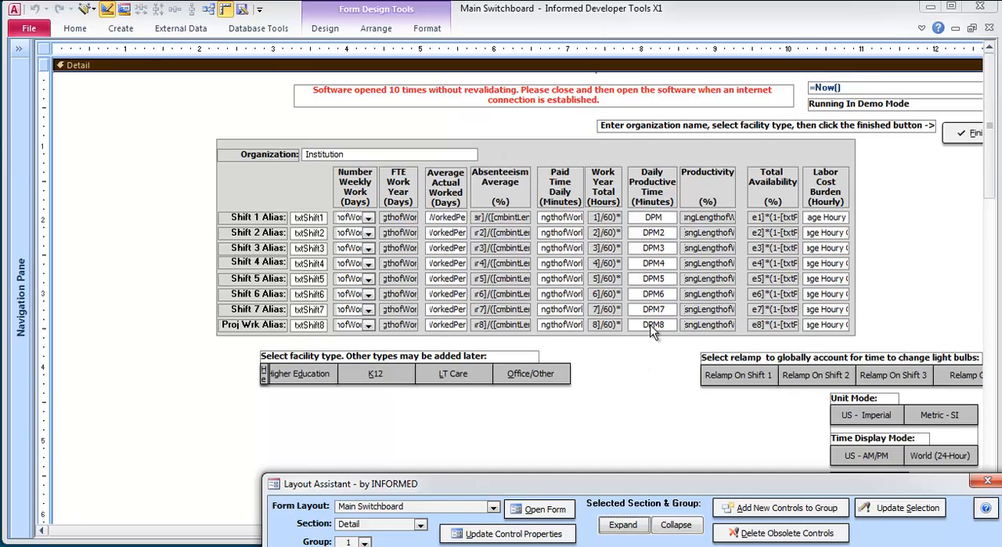
mouse_move(619, 485)
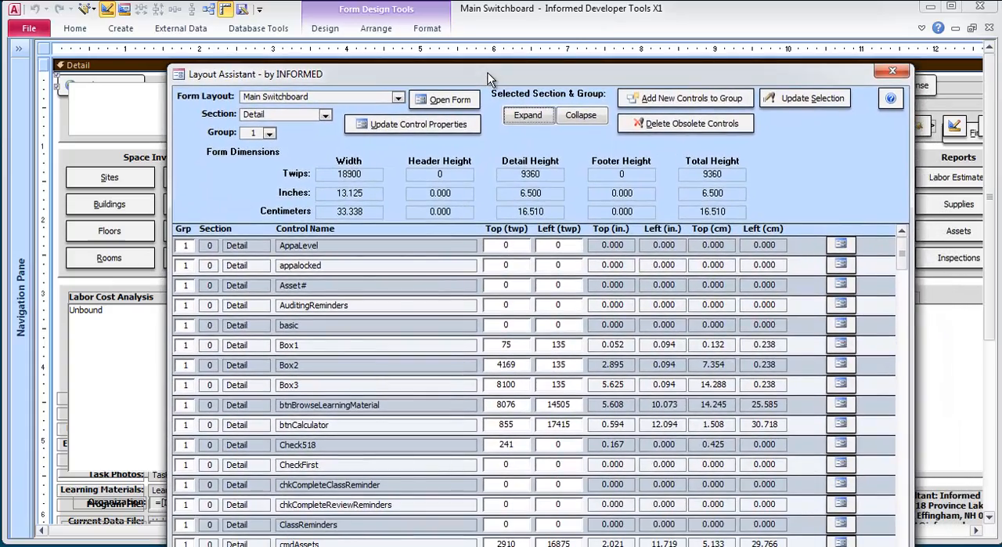
mouse_move(646, 76)
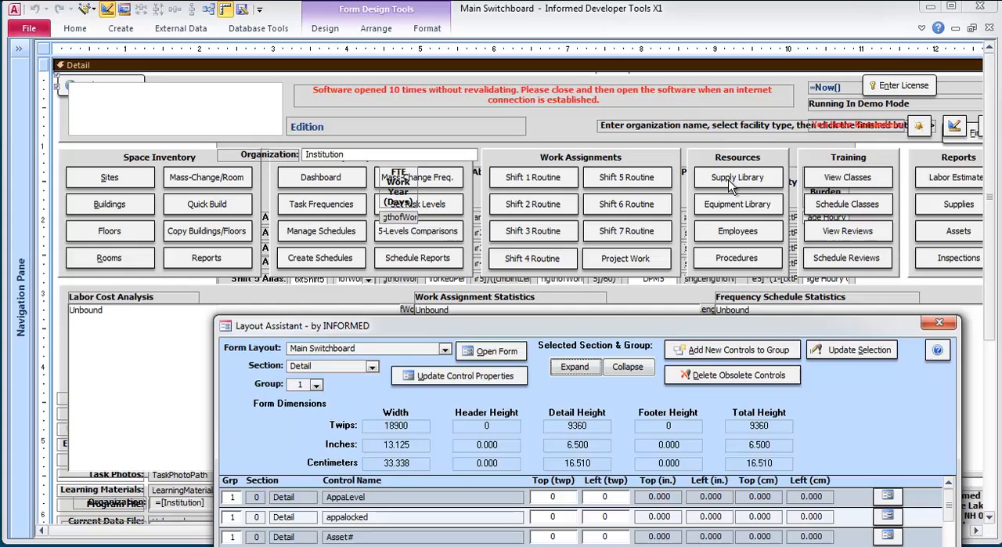
mouse_move(971, 304)
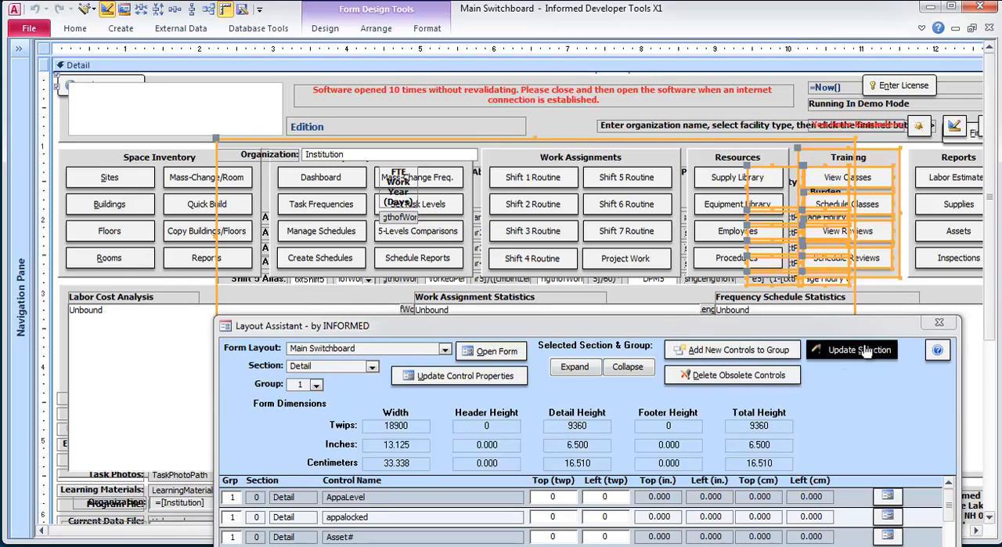
mouse_move(375, 398)
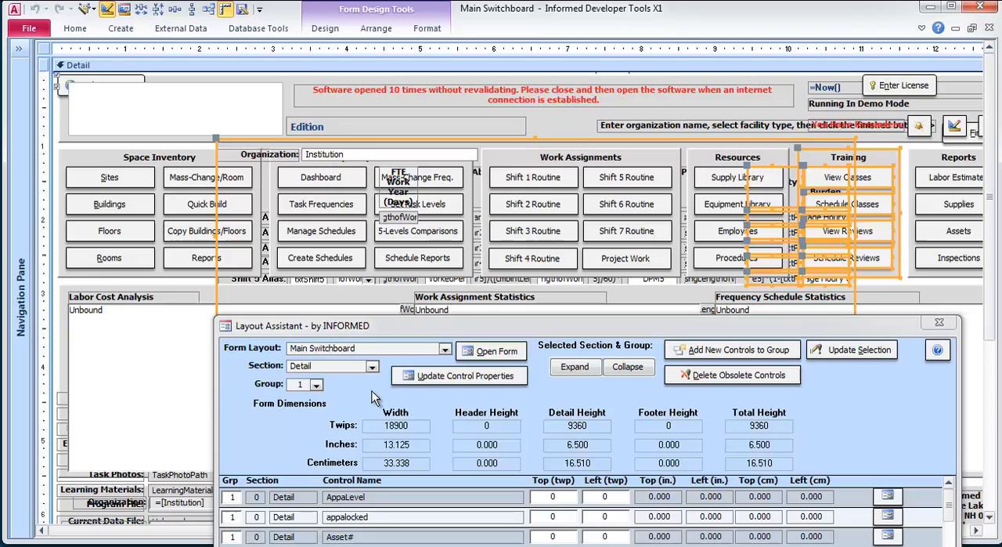
Step: Reposition the Layout Assistant back in front over the switchboard form
left_click_drag(300, 326, 321, 194)
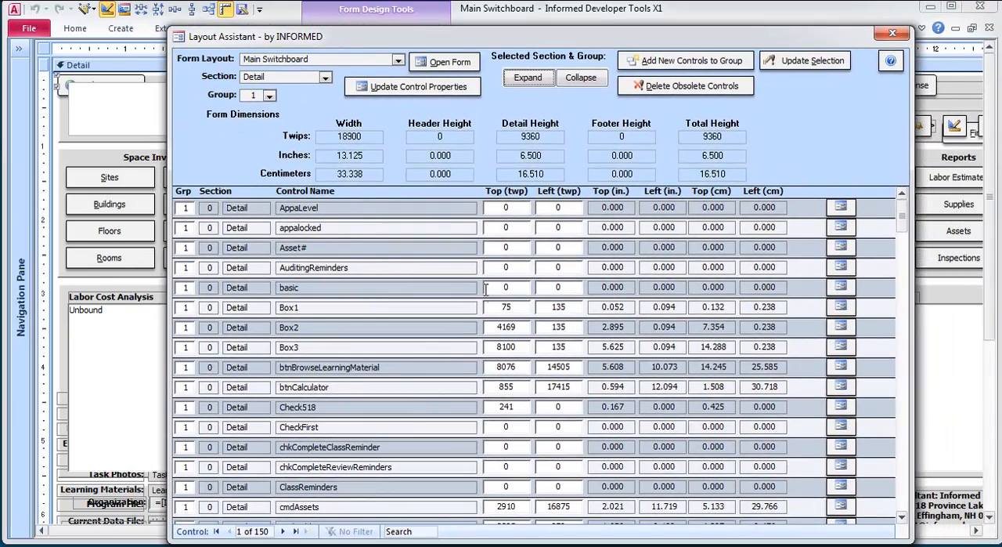
mouse_move(480, 296)
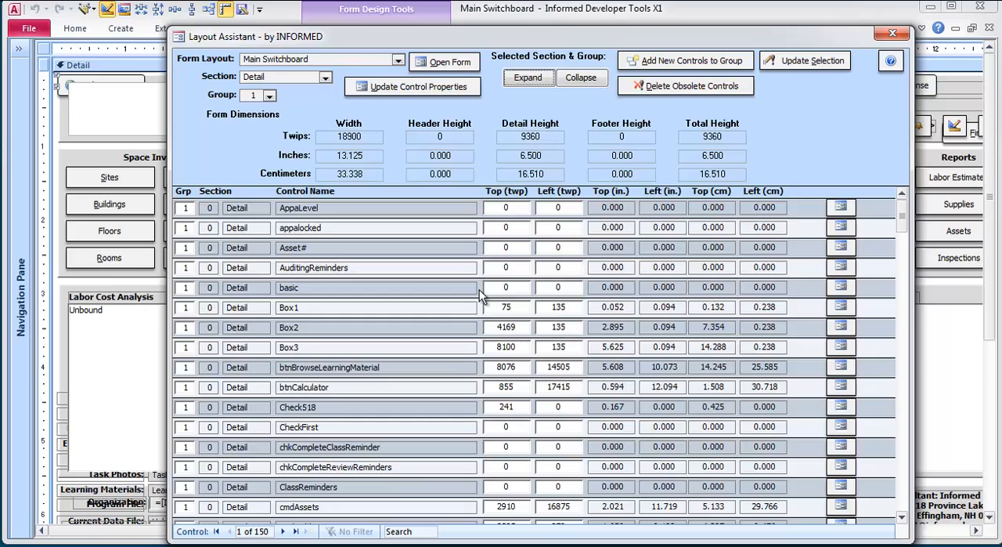
mouse_move(708, 243)
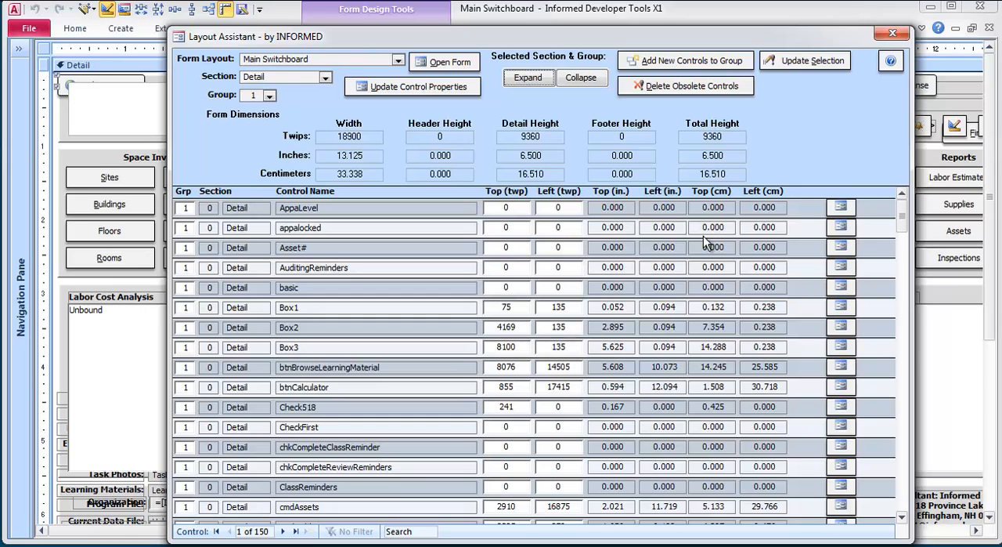
mouse_move(867, 159)
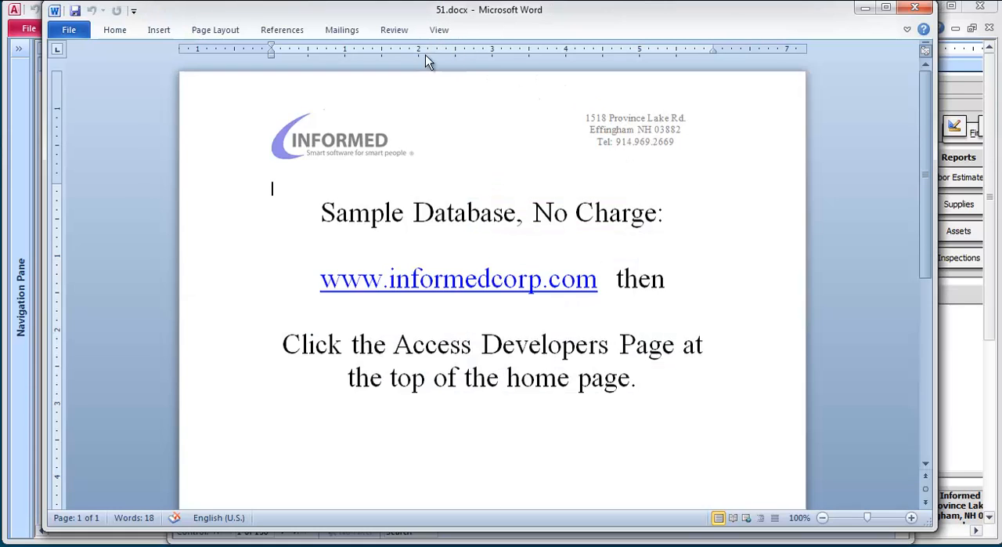
mouse_move(337, 294)
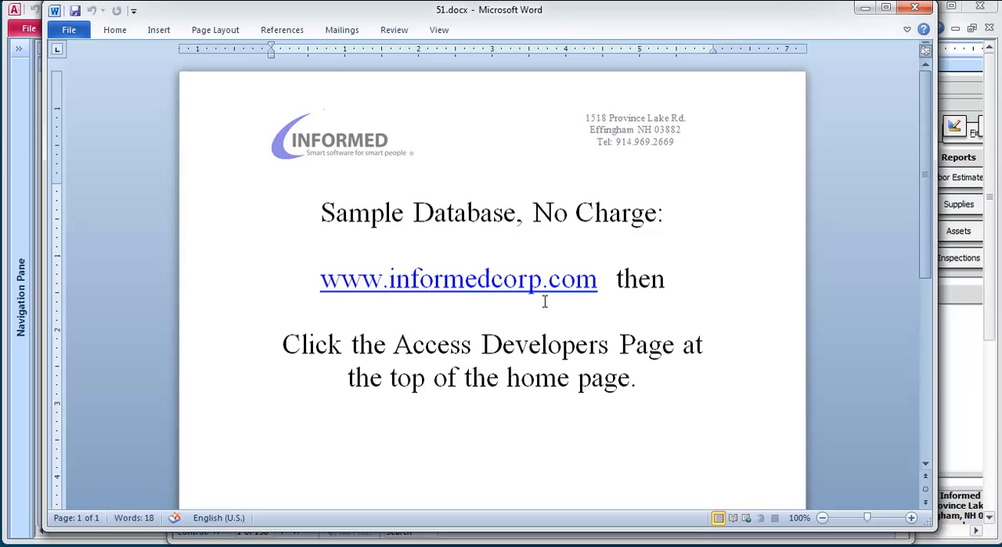
mouse_move(484, 143)
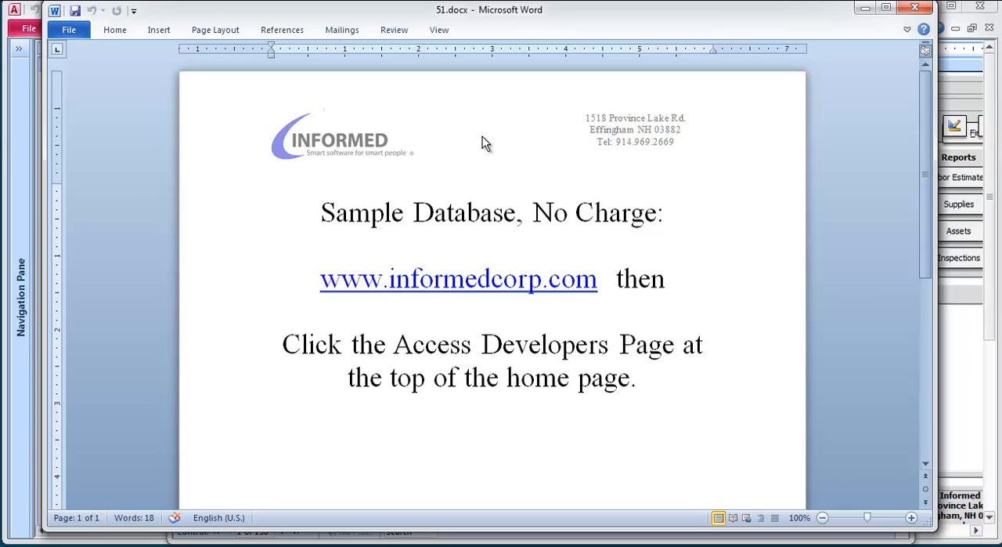
Step: Keep the 51.docx sample-database note on screen, pointing to informedcorp.com's Access Developers Page
left_click(273, 188)
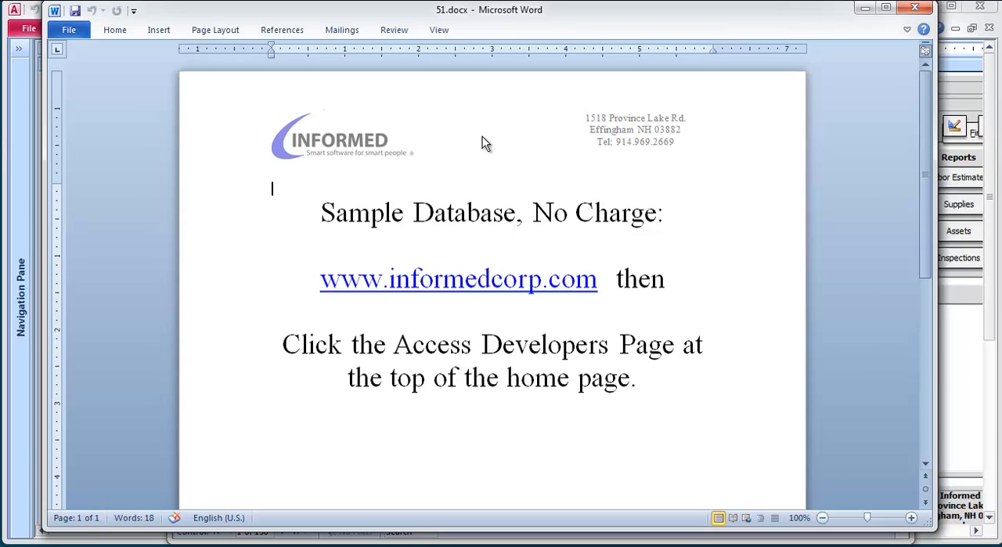
mouse_move(478, 147)
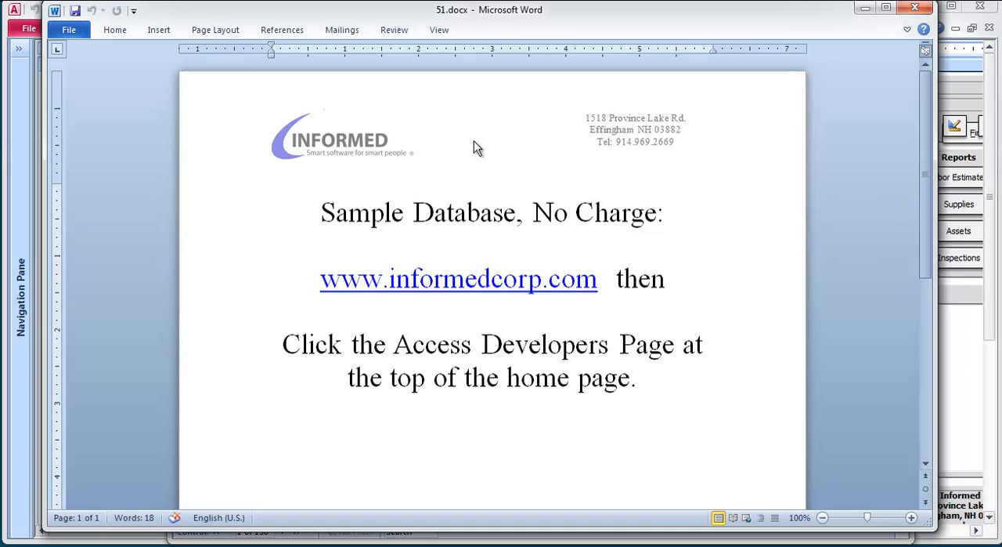
mouse_move(467, 155)
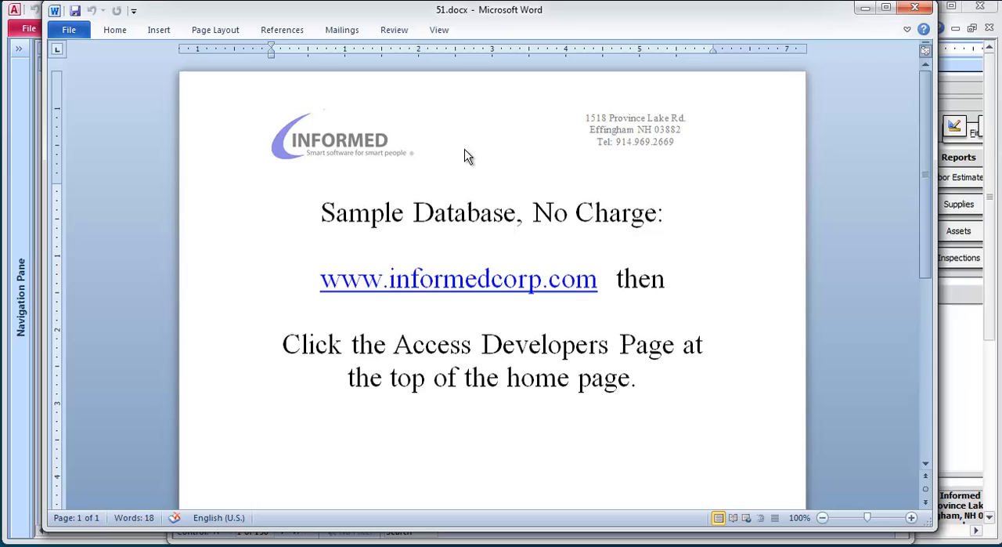
left_click(272, 188)
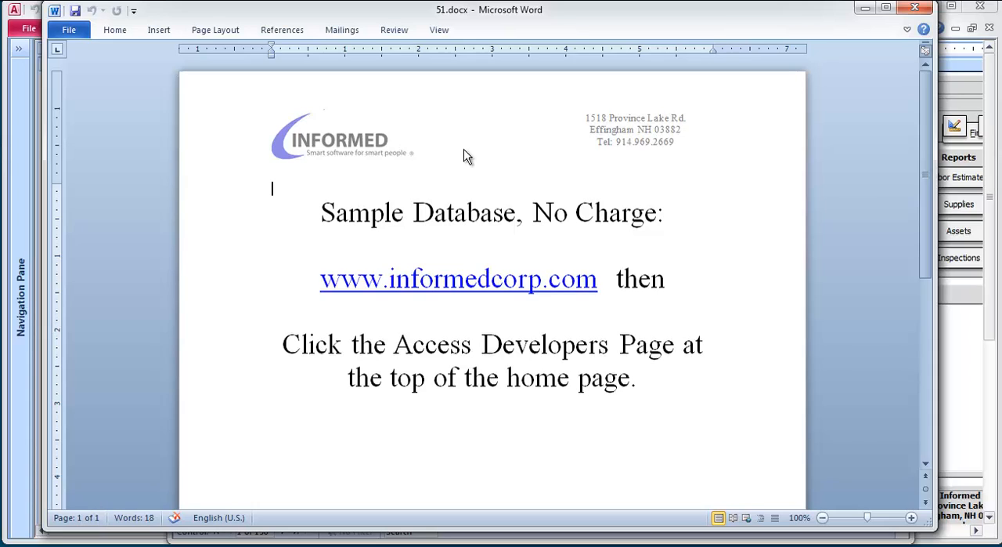
mouse_move(461, 161)
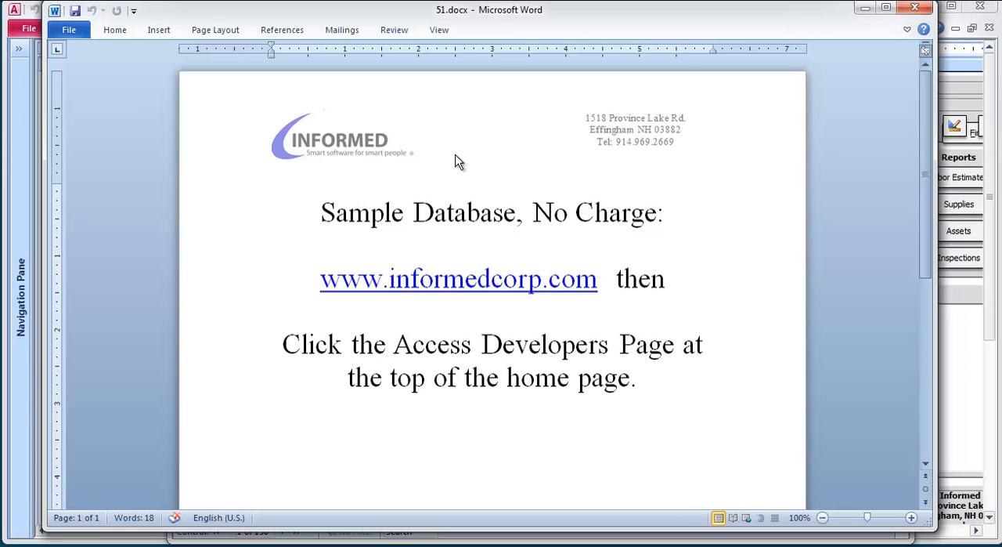
left_click(272, 188)
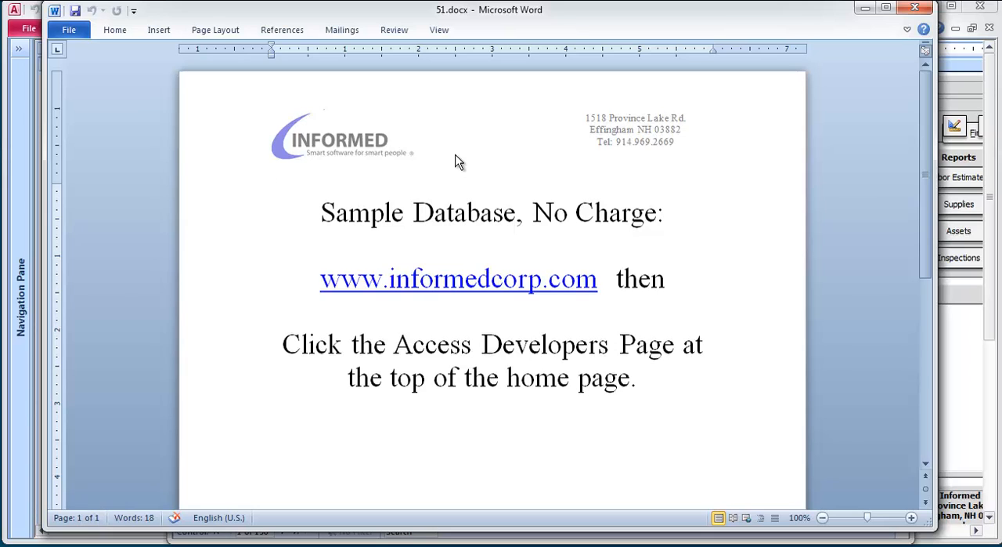
left_click(273, 188)
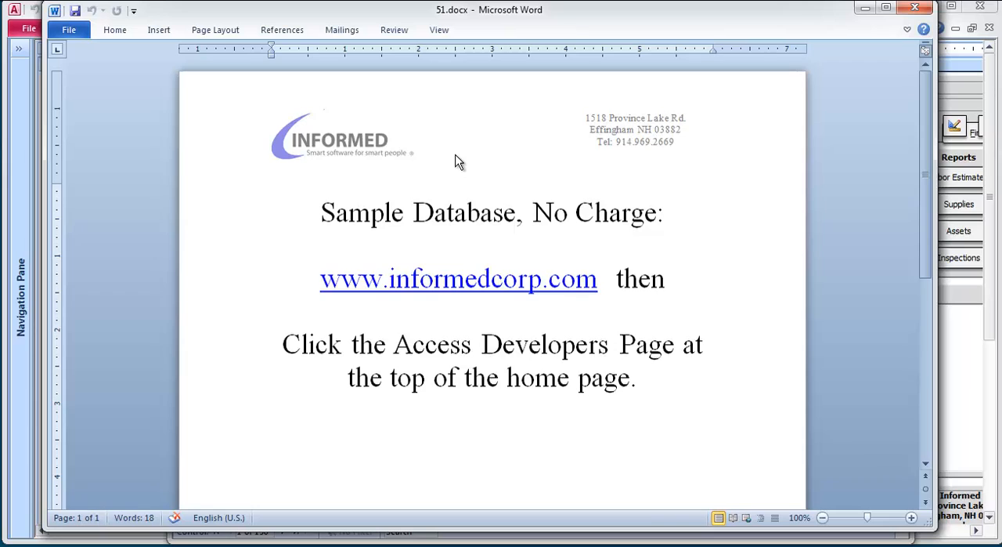
left_click(272, 188)
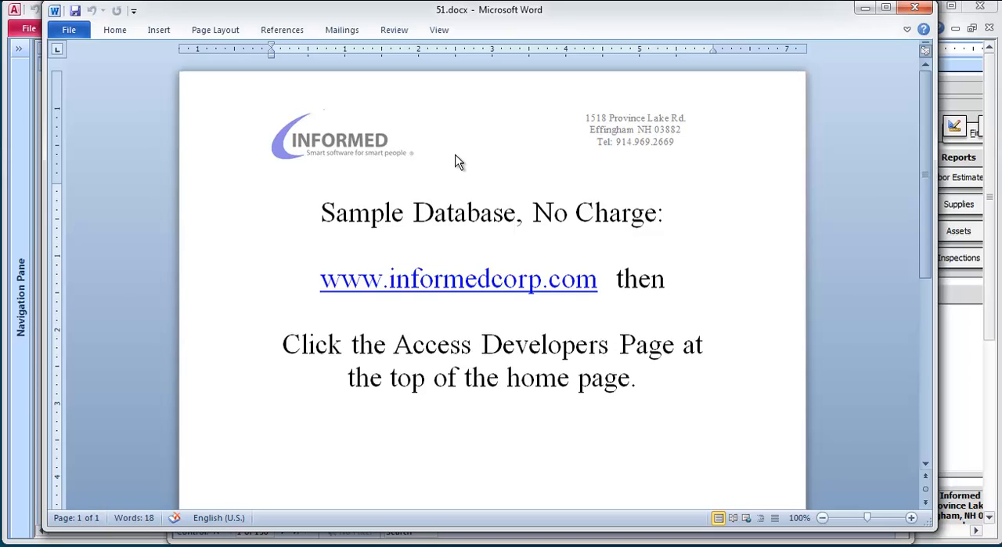
left_click(272, 188)
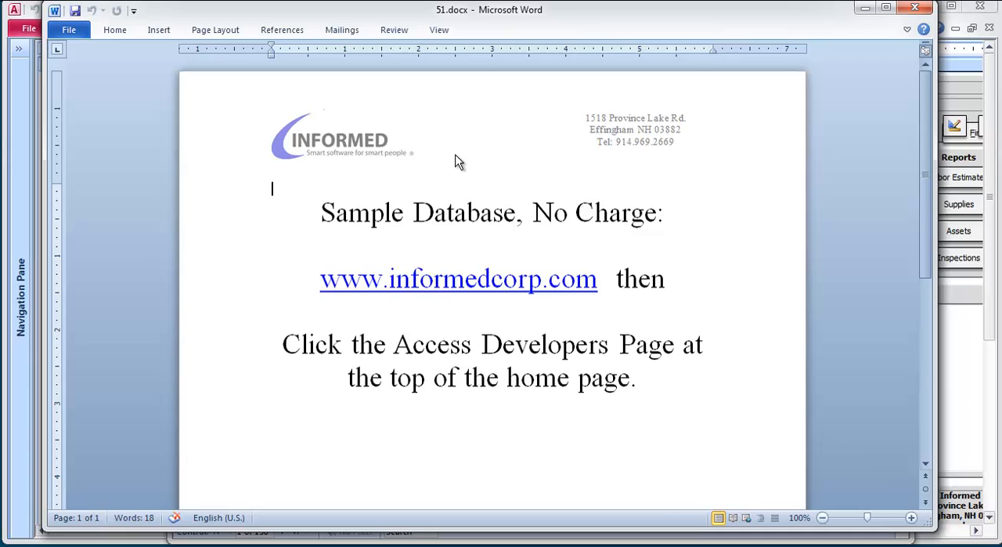